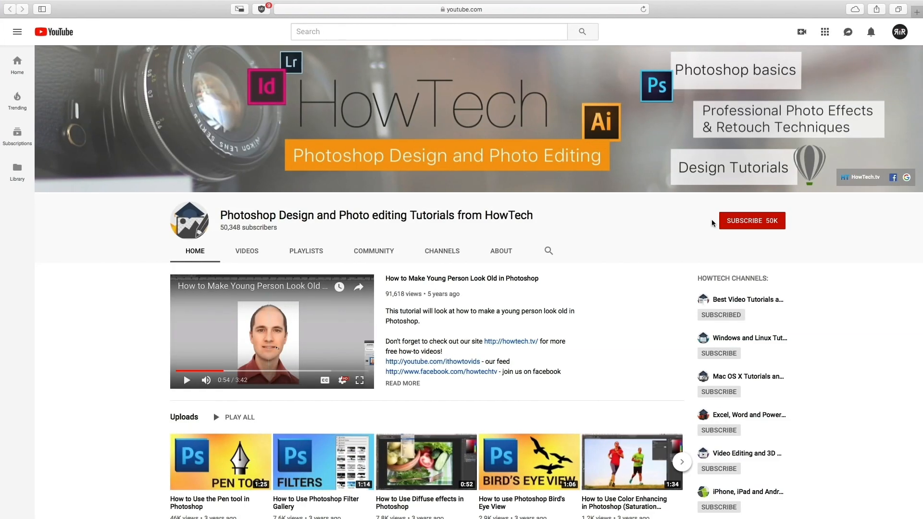
Add a Gradient Map adjustment layer on the portrait and edit its Black, White gradient
click(752, 220)
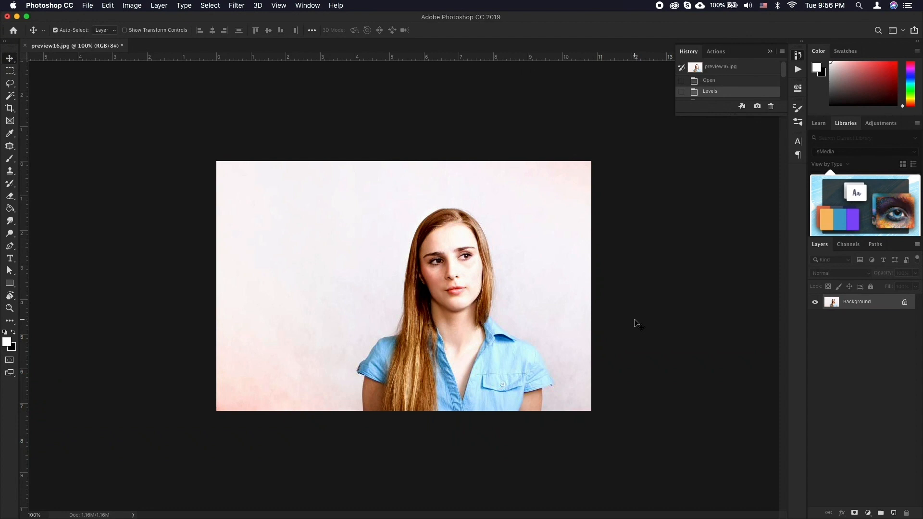
click(869, 513)
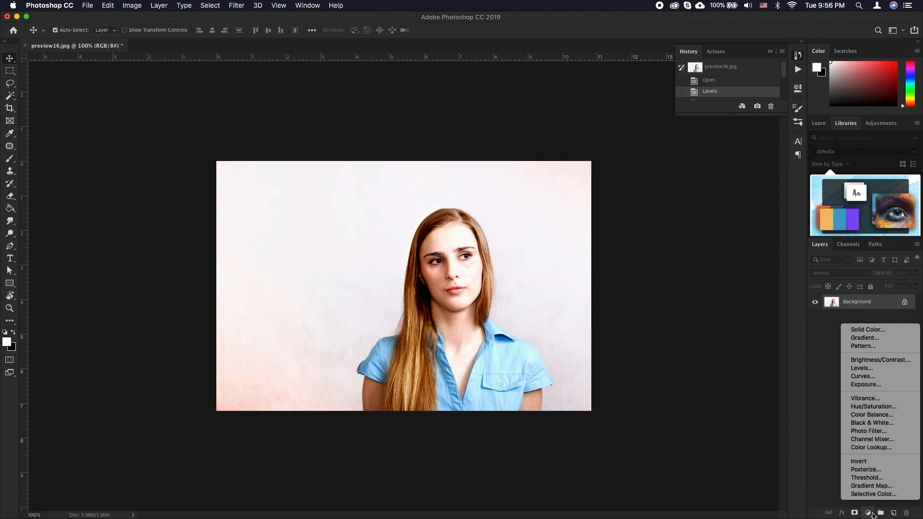
click(871, 486)
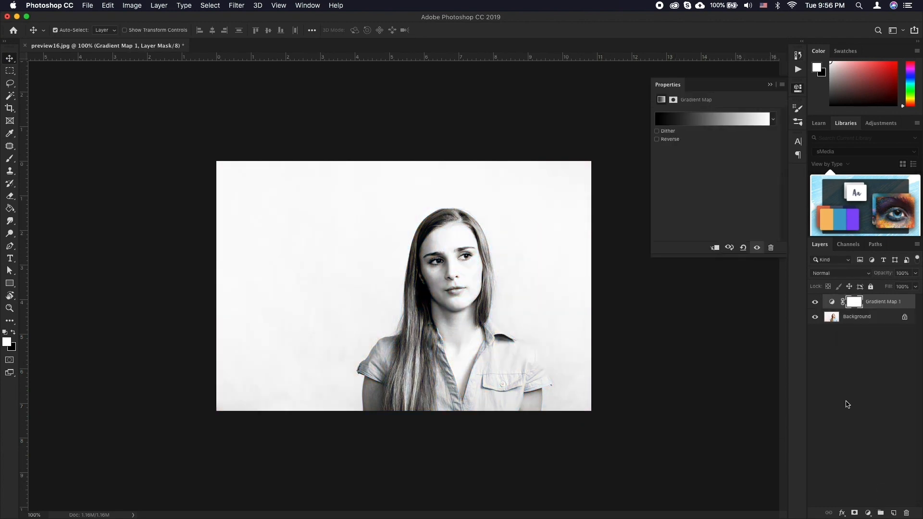
mouse_move(858, 436)
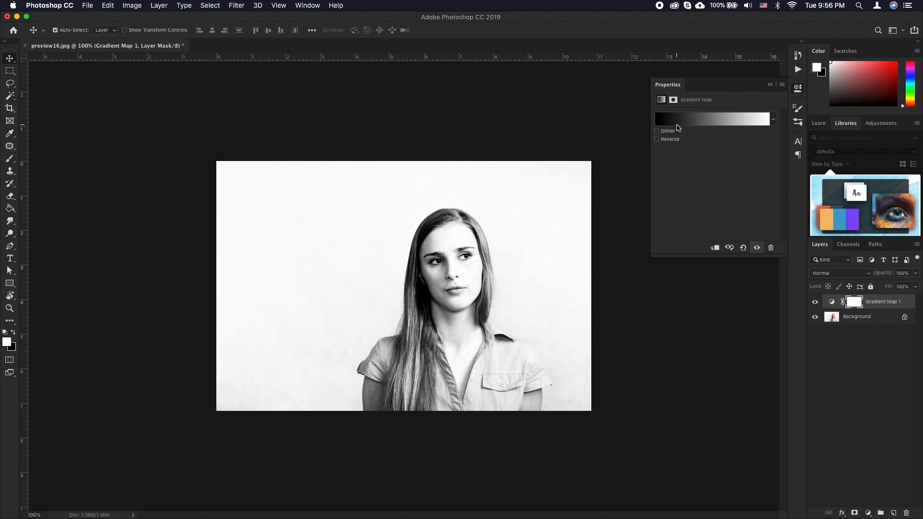
mouse_move(681, 124)
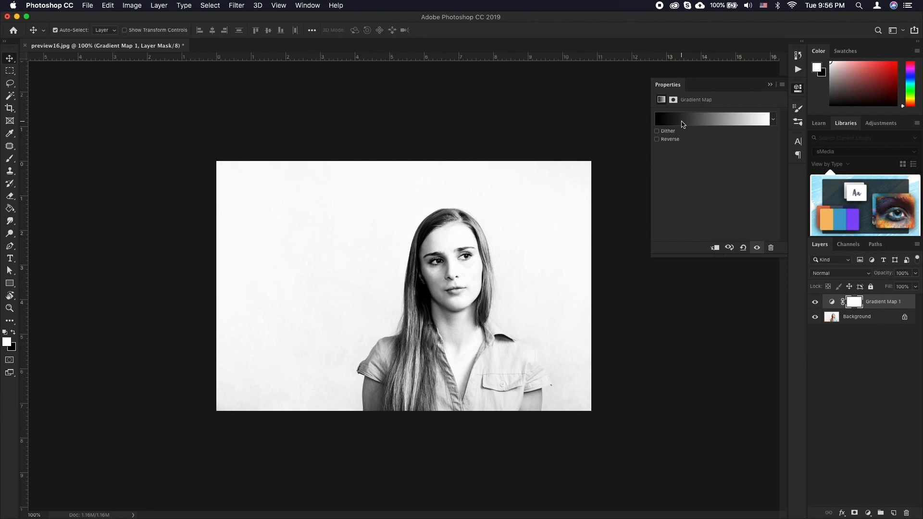
click(713, 119)
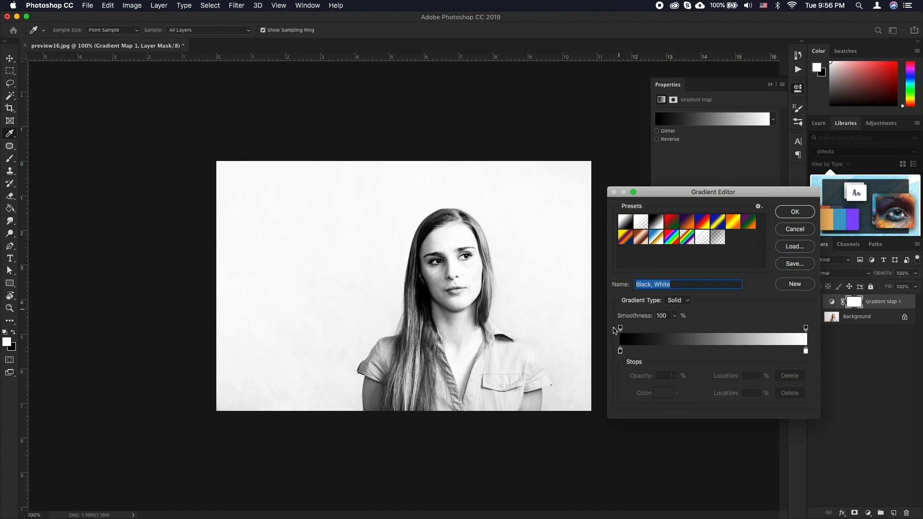
Select the black color stop at 0% location in the Gradient Editor
click(620, 351)
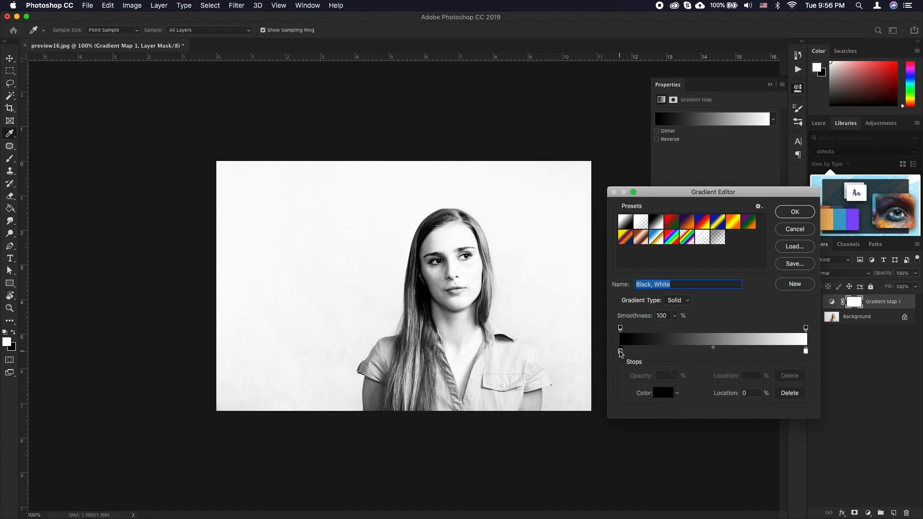
click(620, 351)
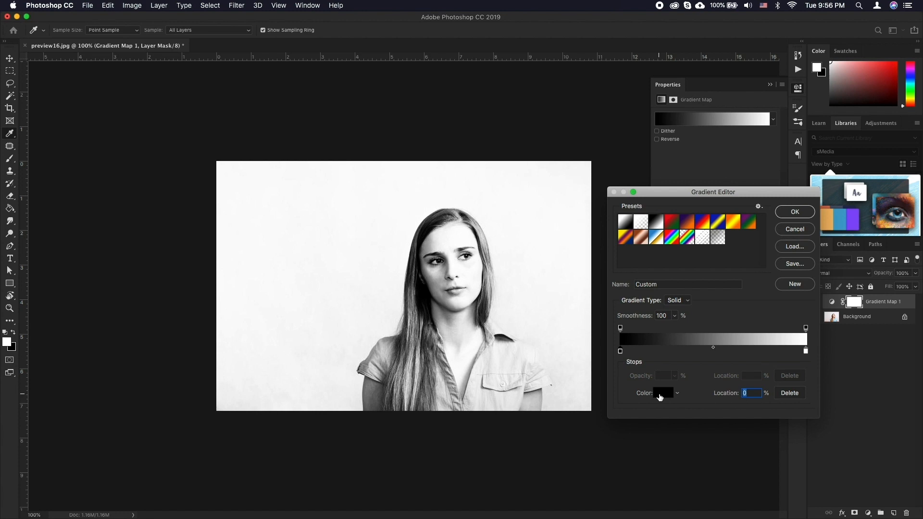
mouse_move(663, 393)
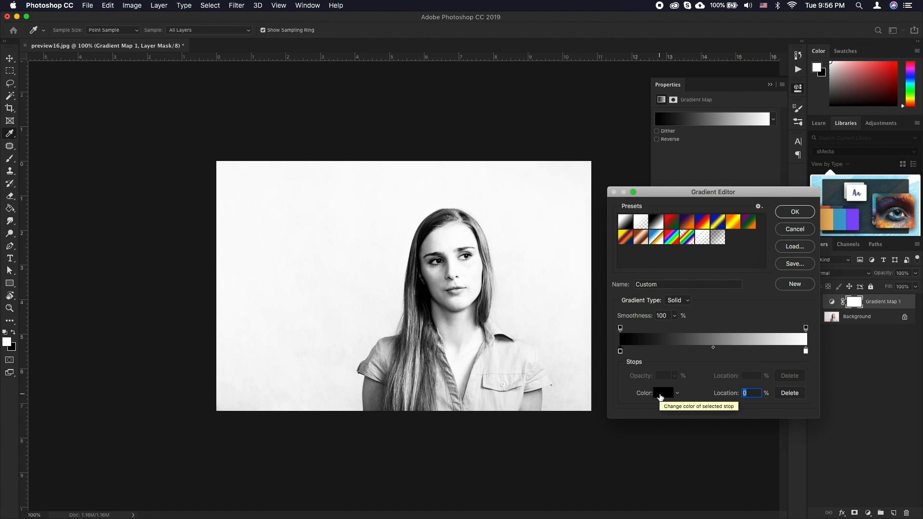
Set the dark gradient stop color to deep red #a50000
click(662, 393)
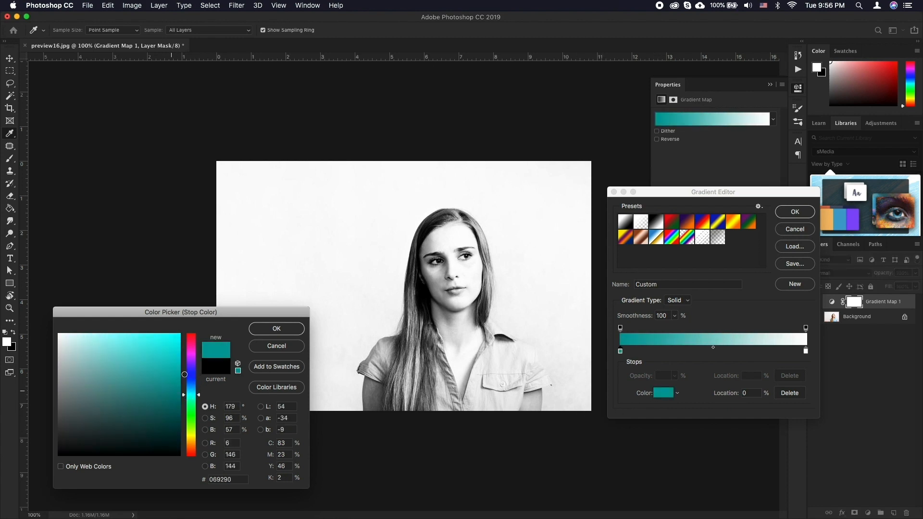
click(175, 392)
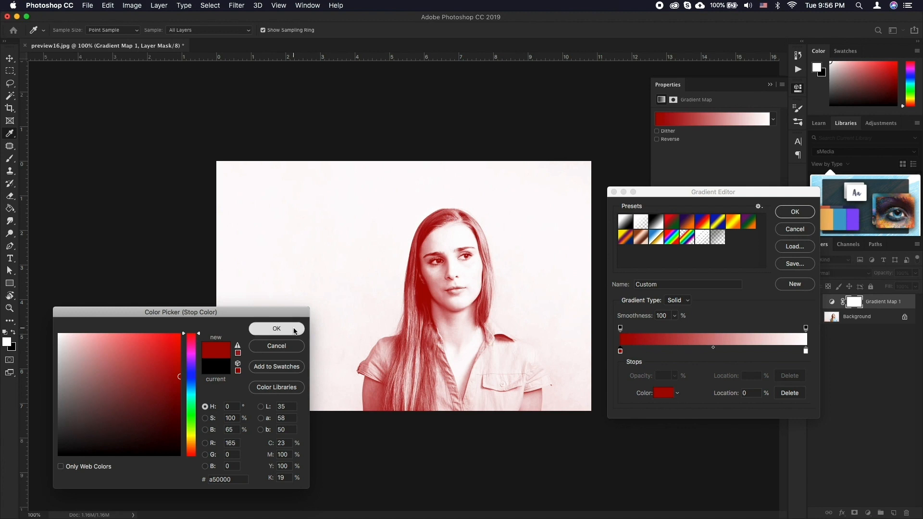
click(276, 328)
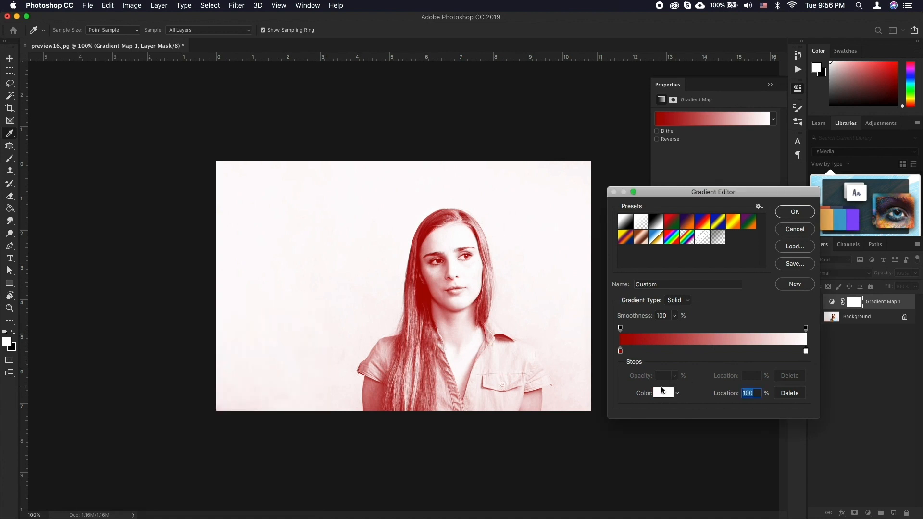
Make the light stop cyan at 83% location and confirm the gradient
click(663, 393)
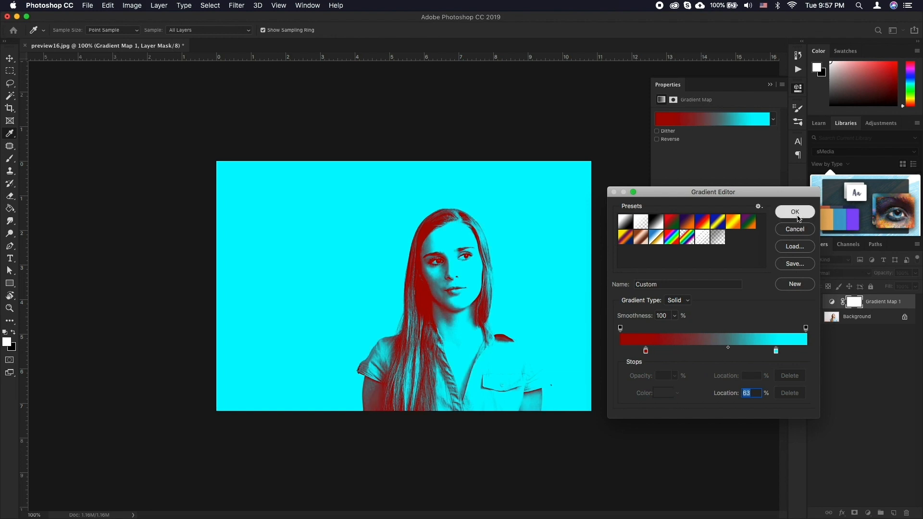
click(795, 212)
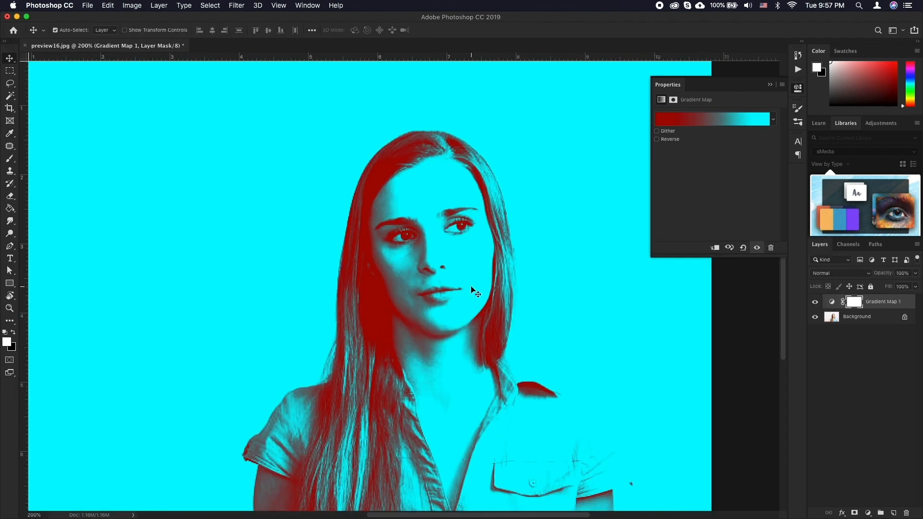